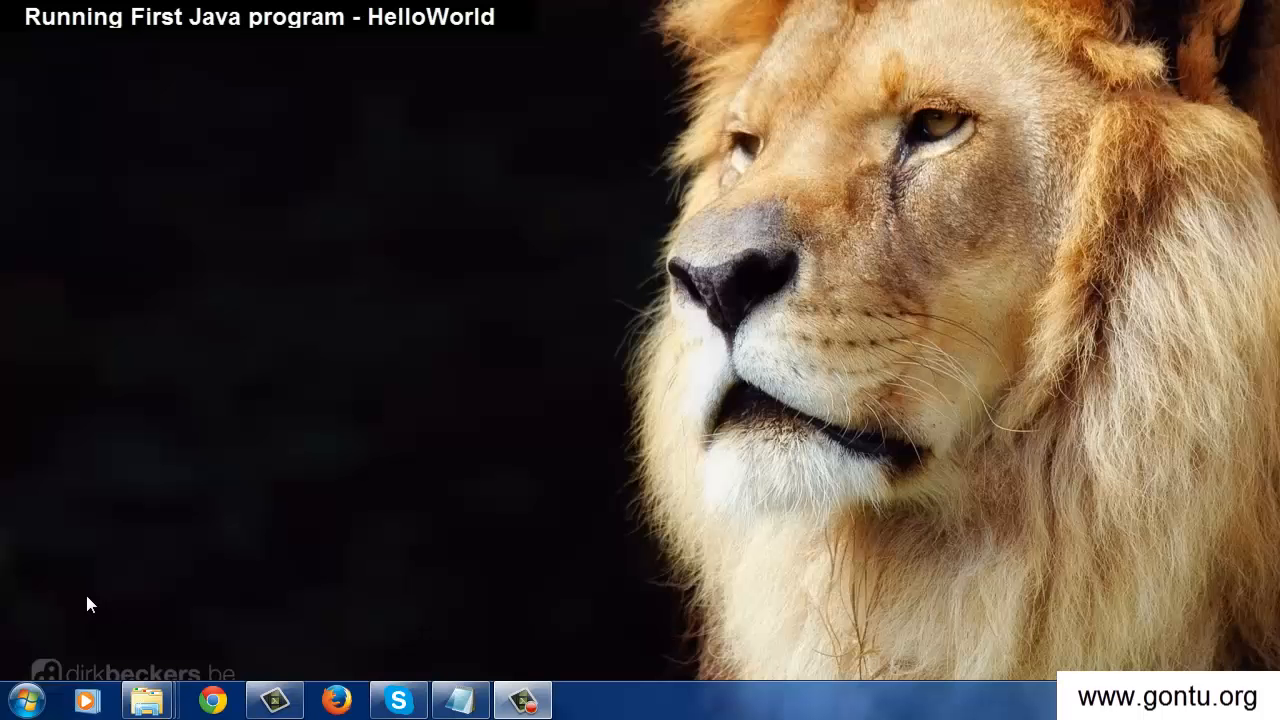
Step: Search 'notepad' from the Start menu and launch Notepad
{"action": "left_click", "coordinate": [25, 699]}
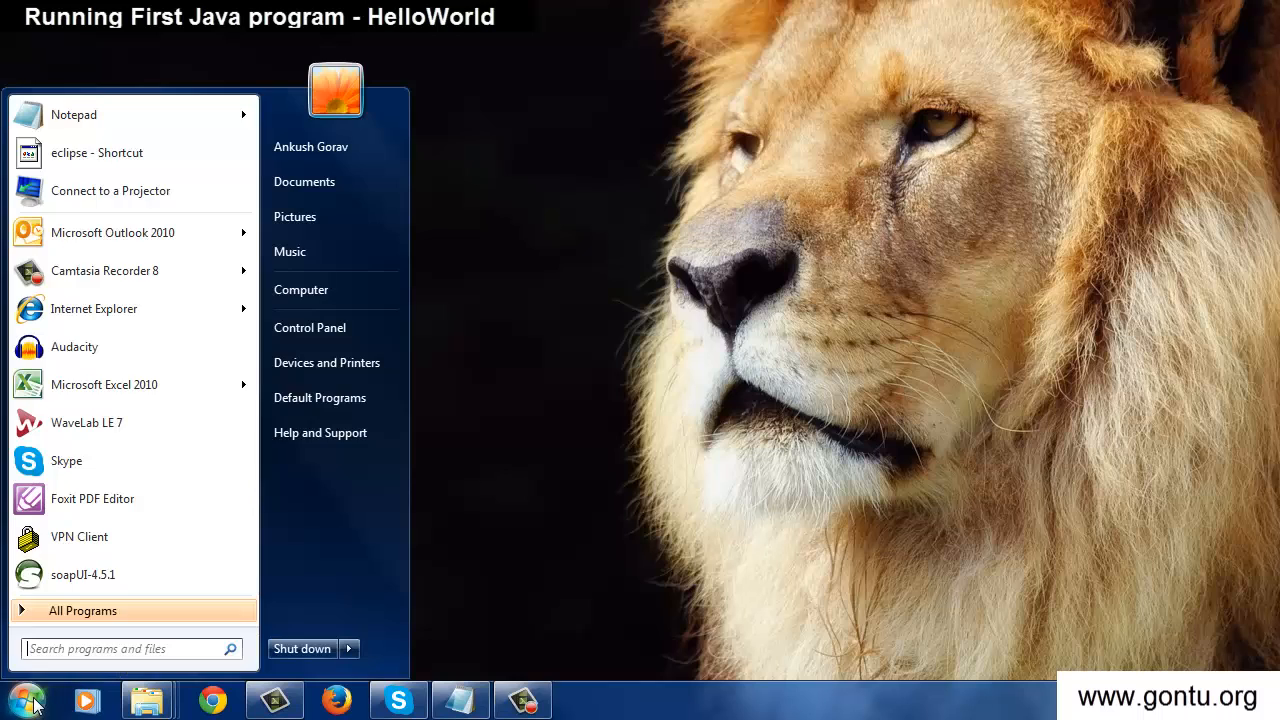
{"action": "type", "text": "notepad"}
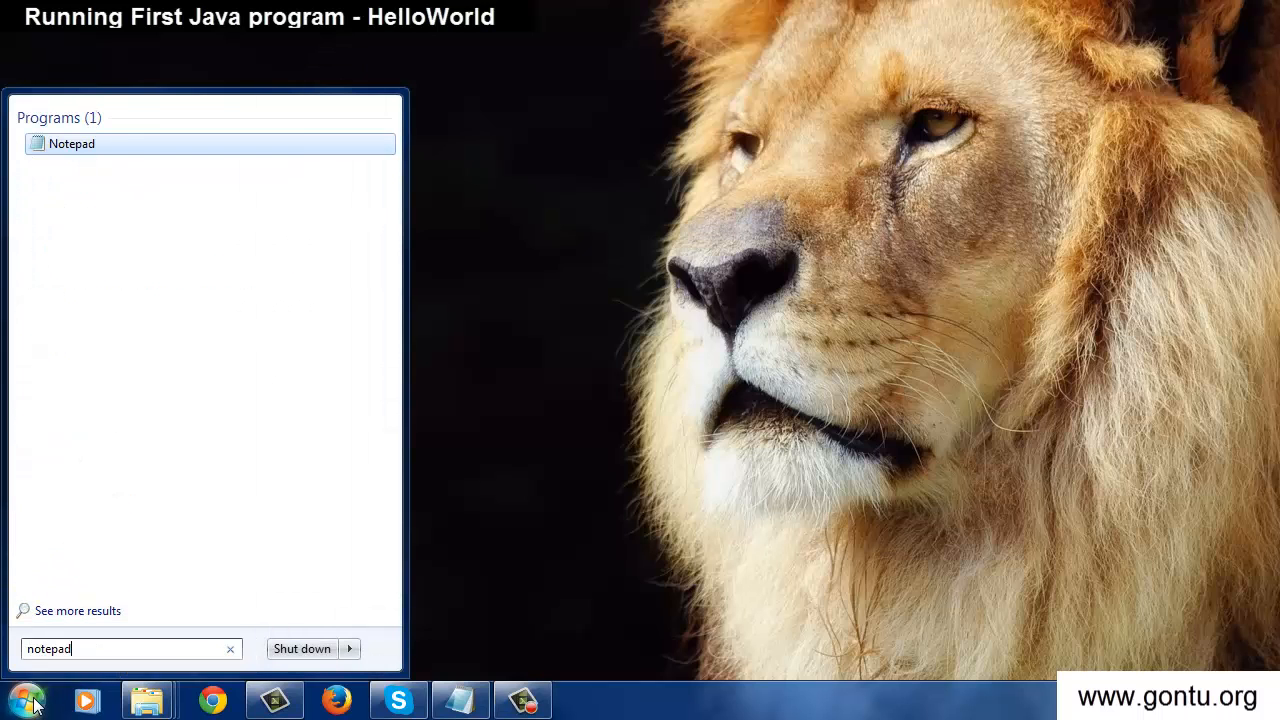
{"action": "left_click", "coordinate": [71, 143]}
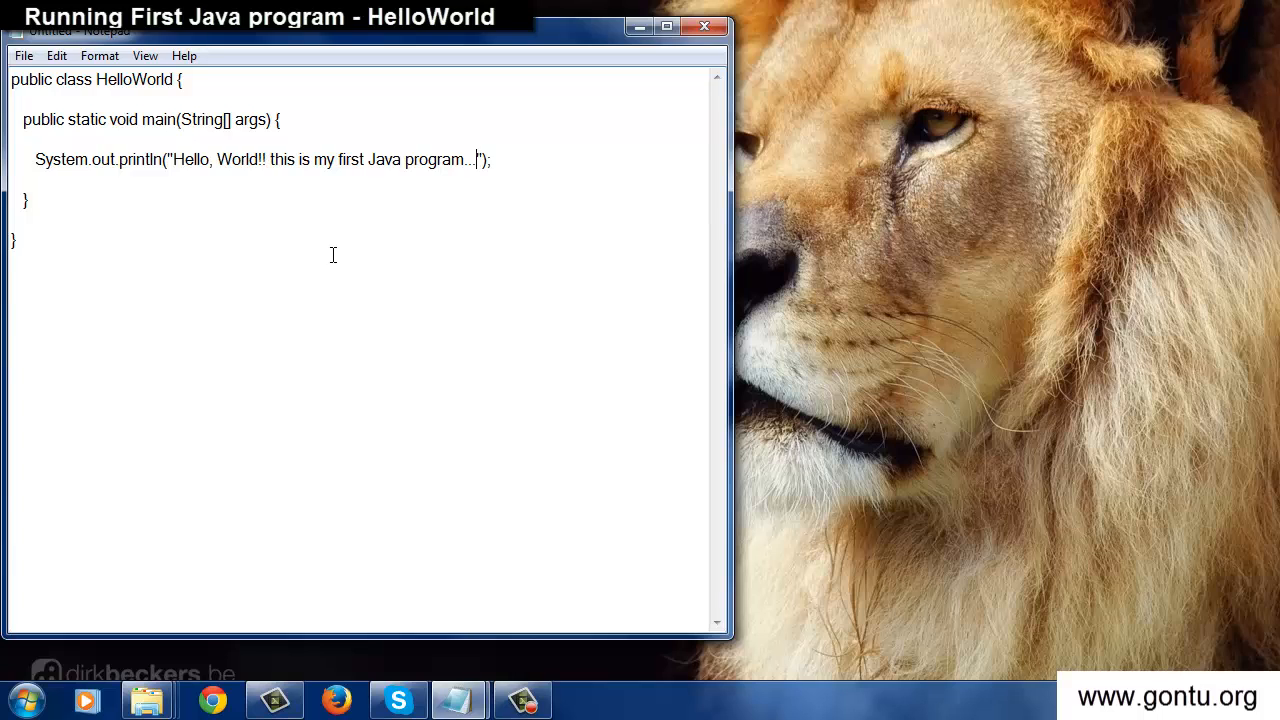
Step: Save the source on drive D: under the quoted name "HelloWorld.java"
{"action": "left_click", "coordinate": [23, 55]}
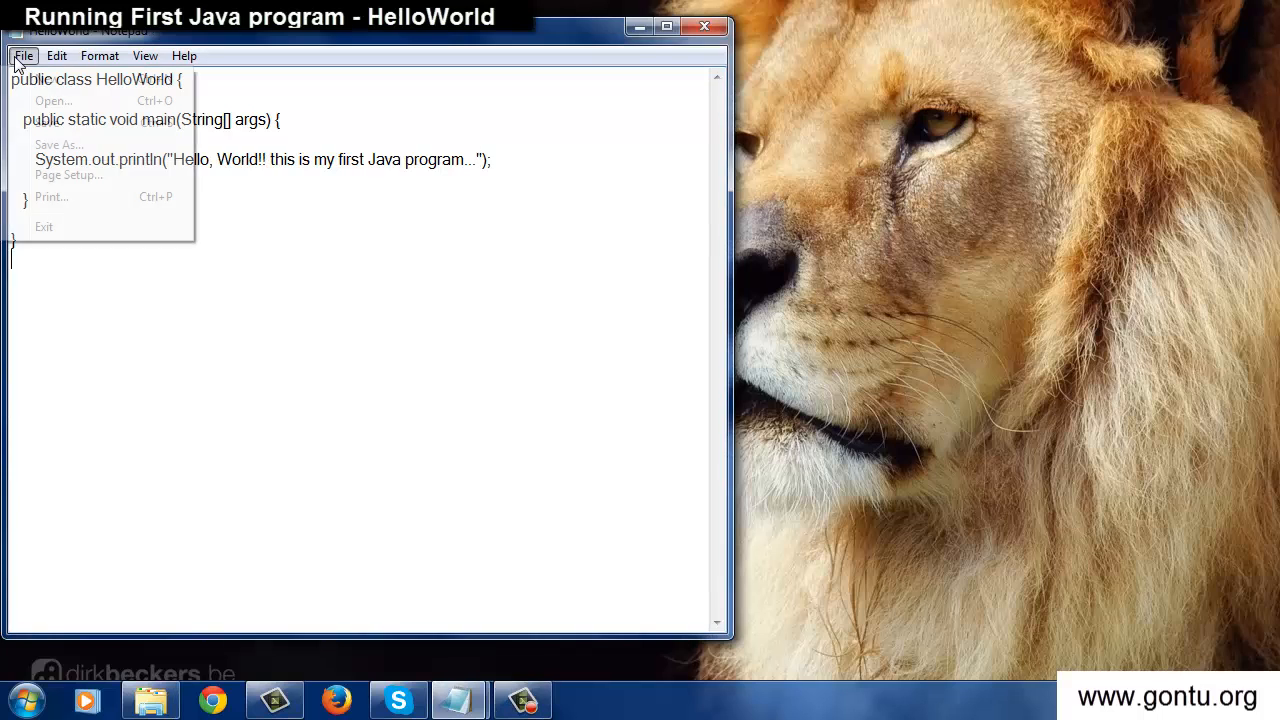
{"action": "left_click", "coordinate": [59, 144]}
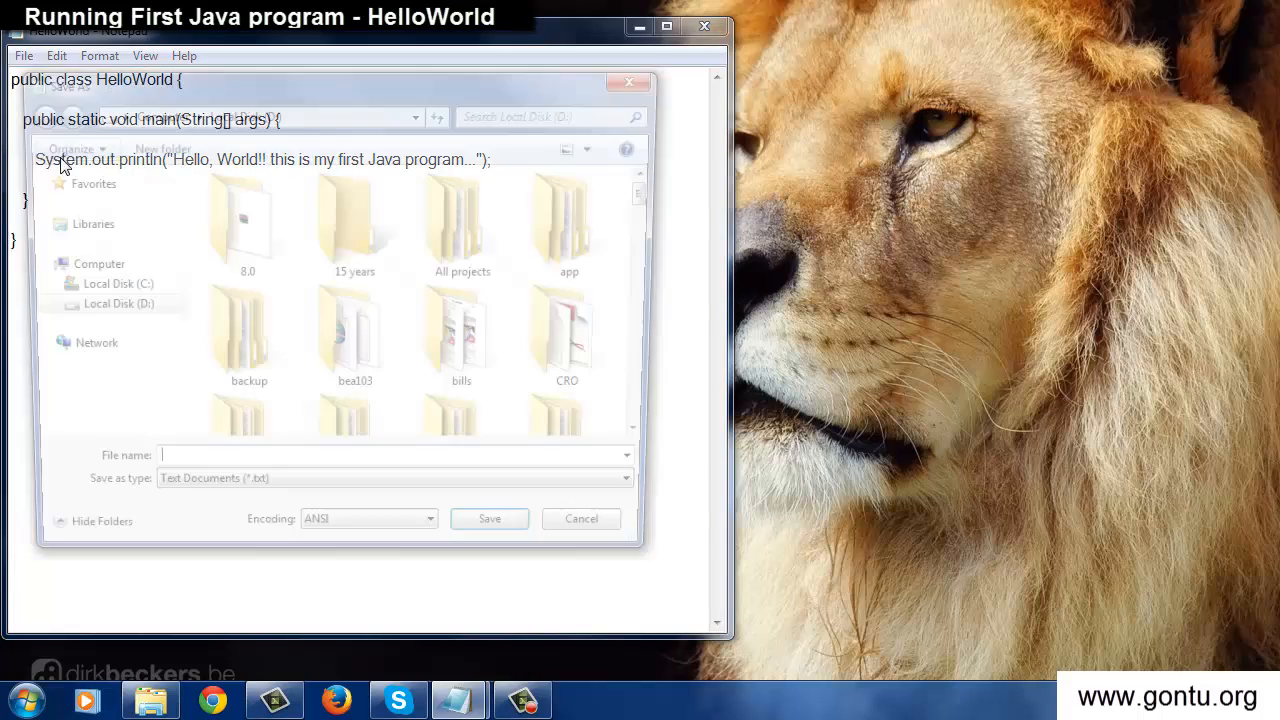
{"action": "type", "text": "\"HelloWorld.java\""}
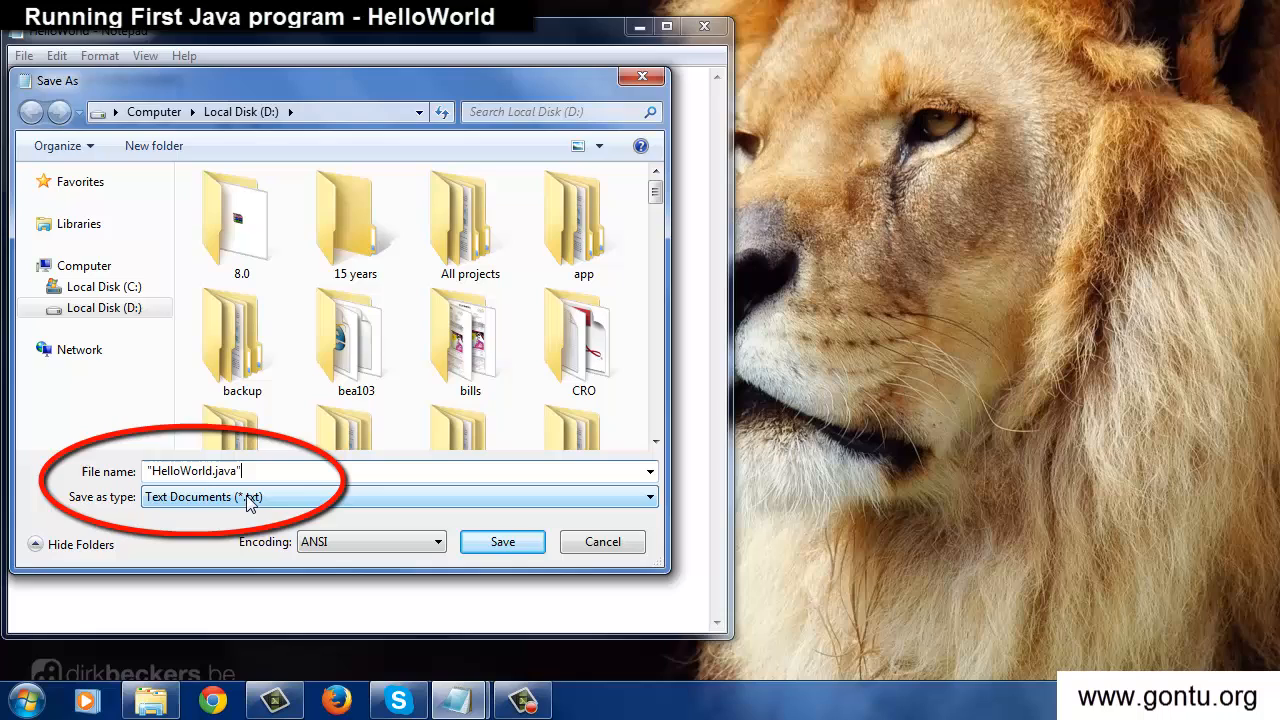
{"action": "mouse_move", "coordinate": [502, 541]}
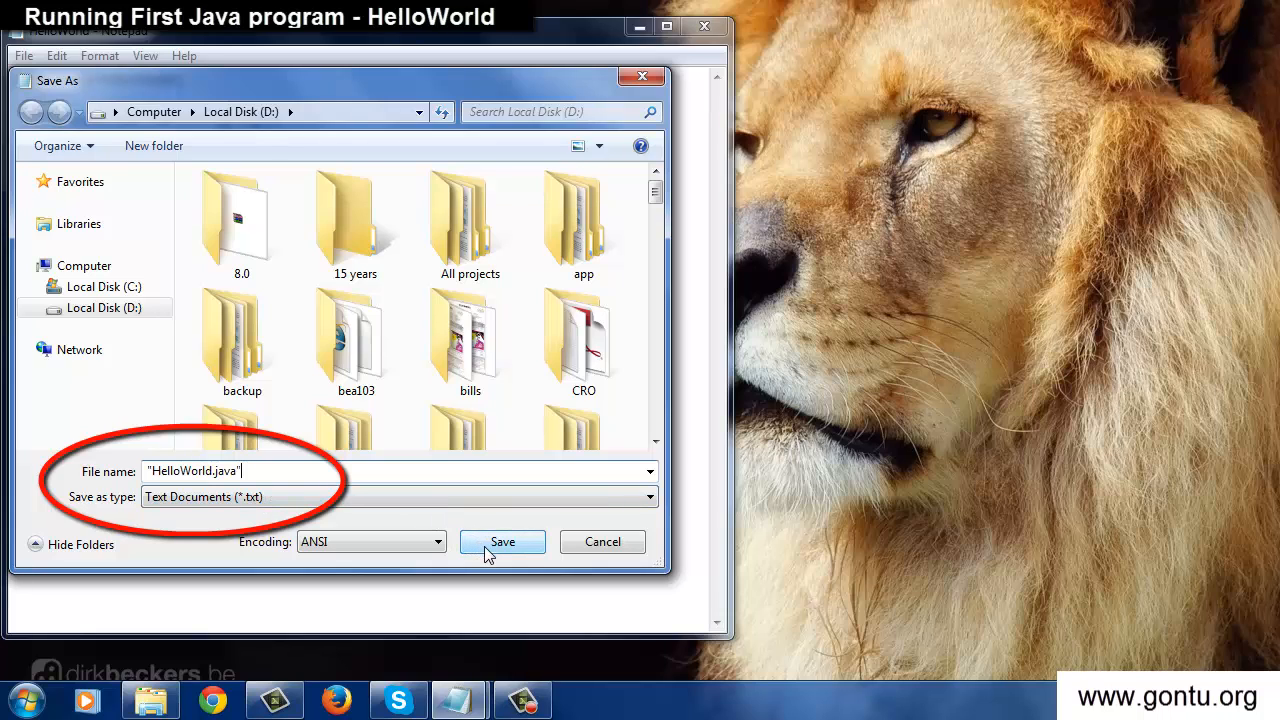
{"action": "left_click", "coordinate": [502, 541]}
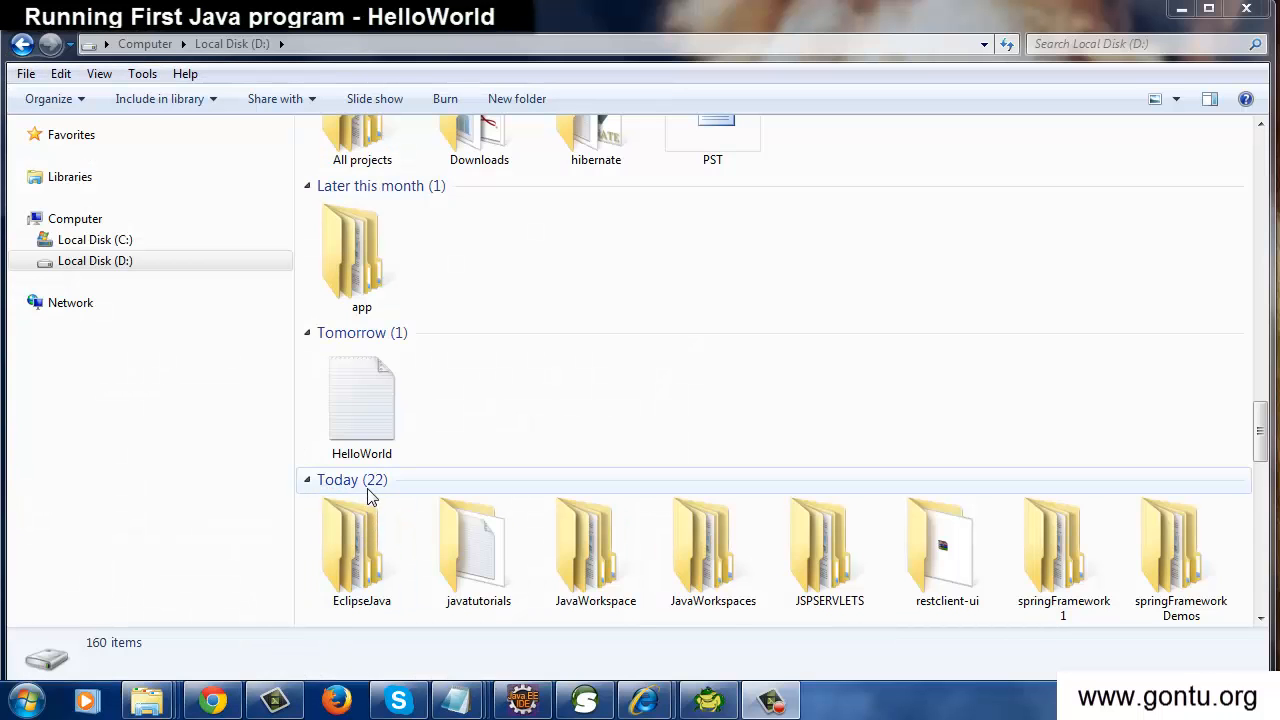
{"action": "mouse_move", "coordinate": [368, 477]}
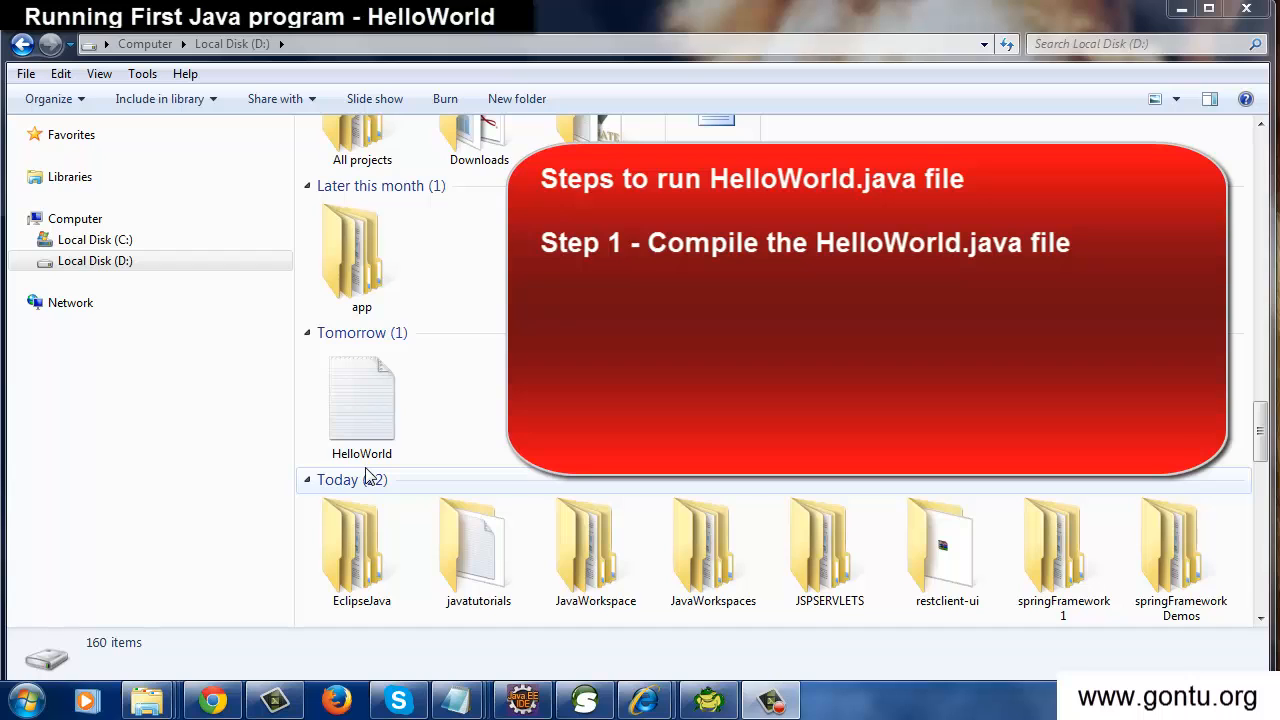
{"action": "mouse_move", "coordinate": [645, 698]}
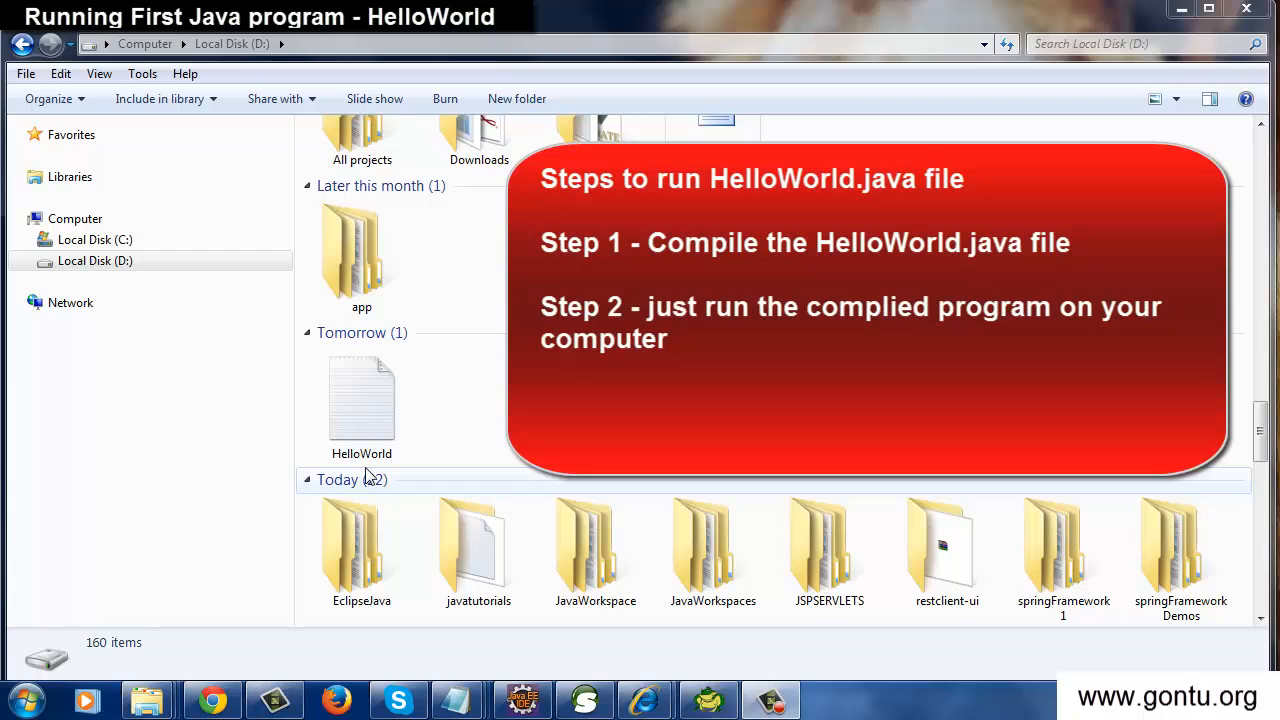
Step: Open a Command Prompt window and switch to the D: drive
{"action": "double_click", "coordinate": [361, 400]}
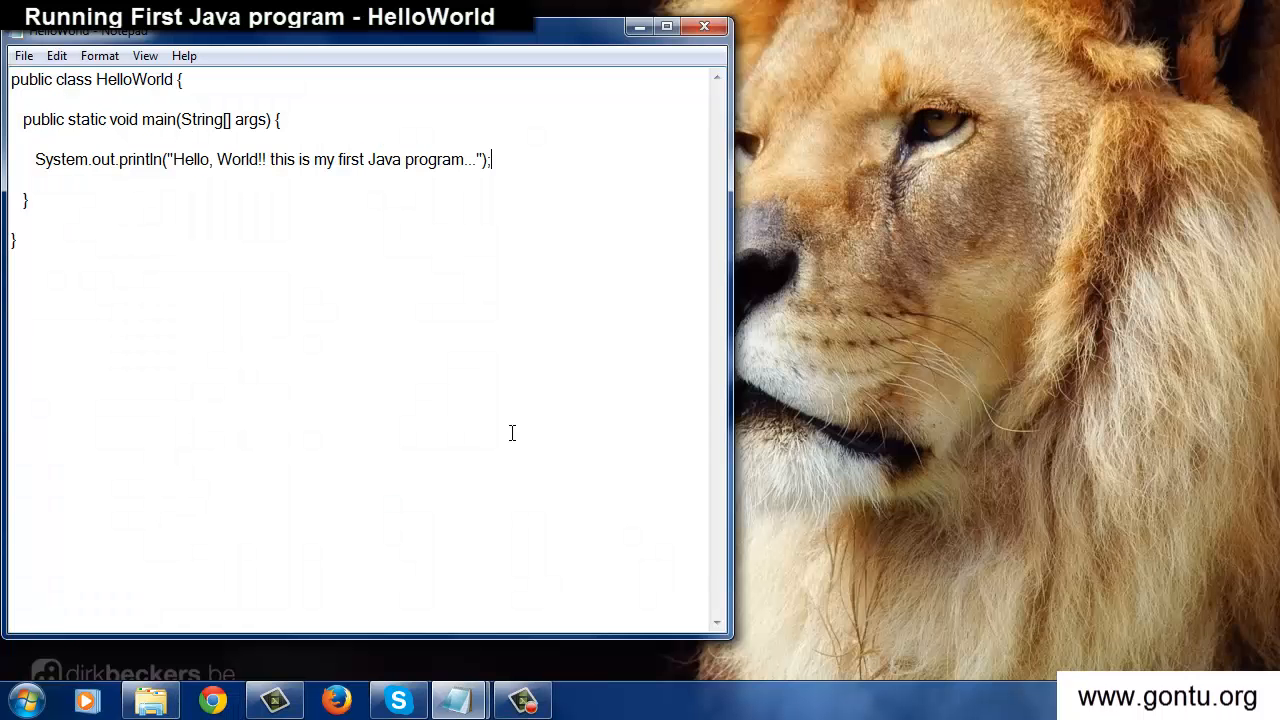
{"action": "left_click", "coordinate": [27, 699]}
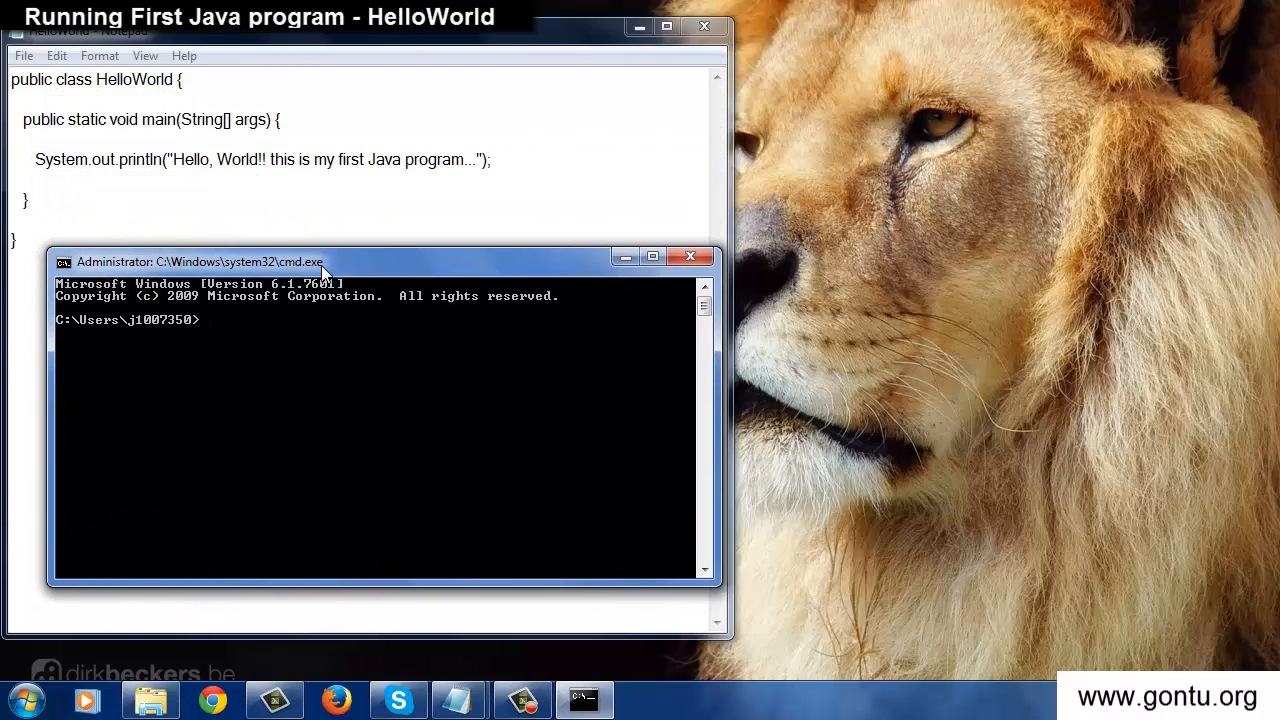
{"action": "type", "text": "d:"}
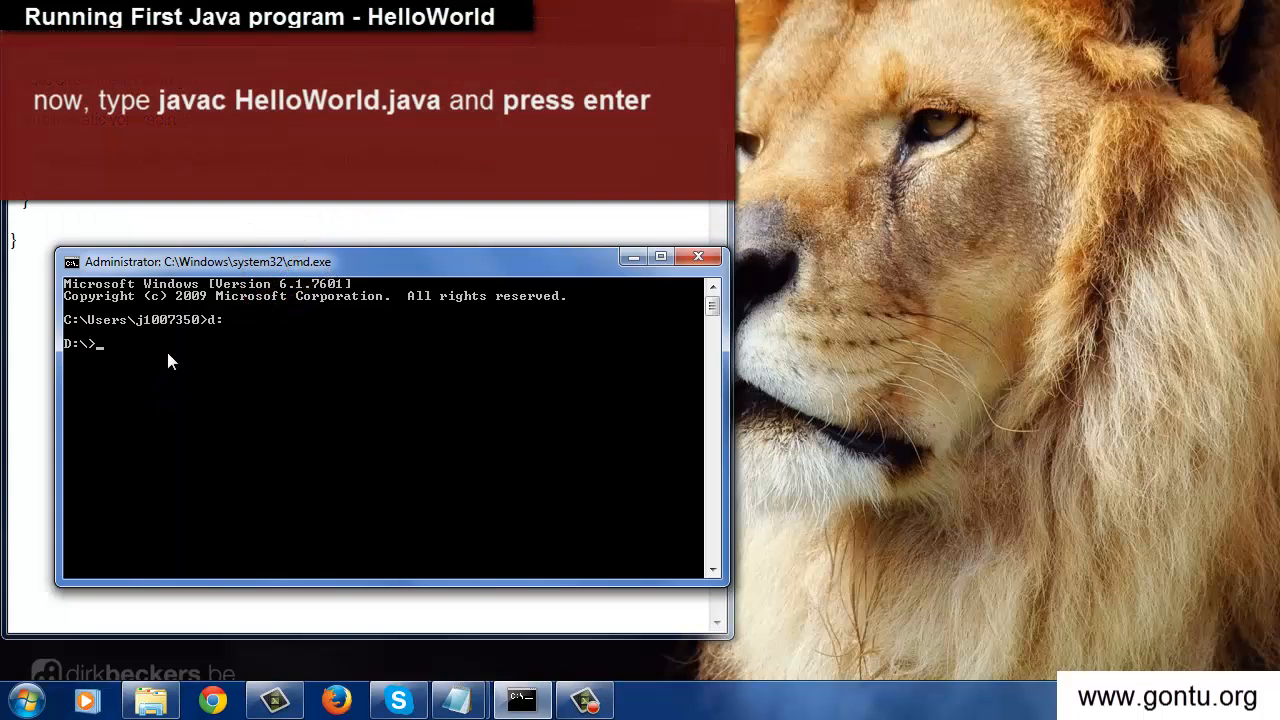
Step: Run 'javac HelloWorld.java' at the D:\> prompt to compile the source
{"action": "type", "text": "javac"}
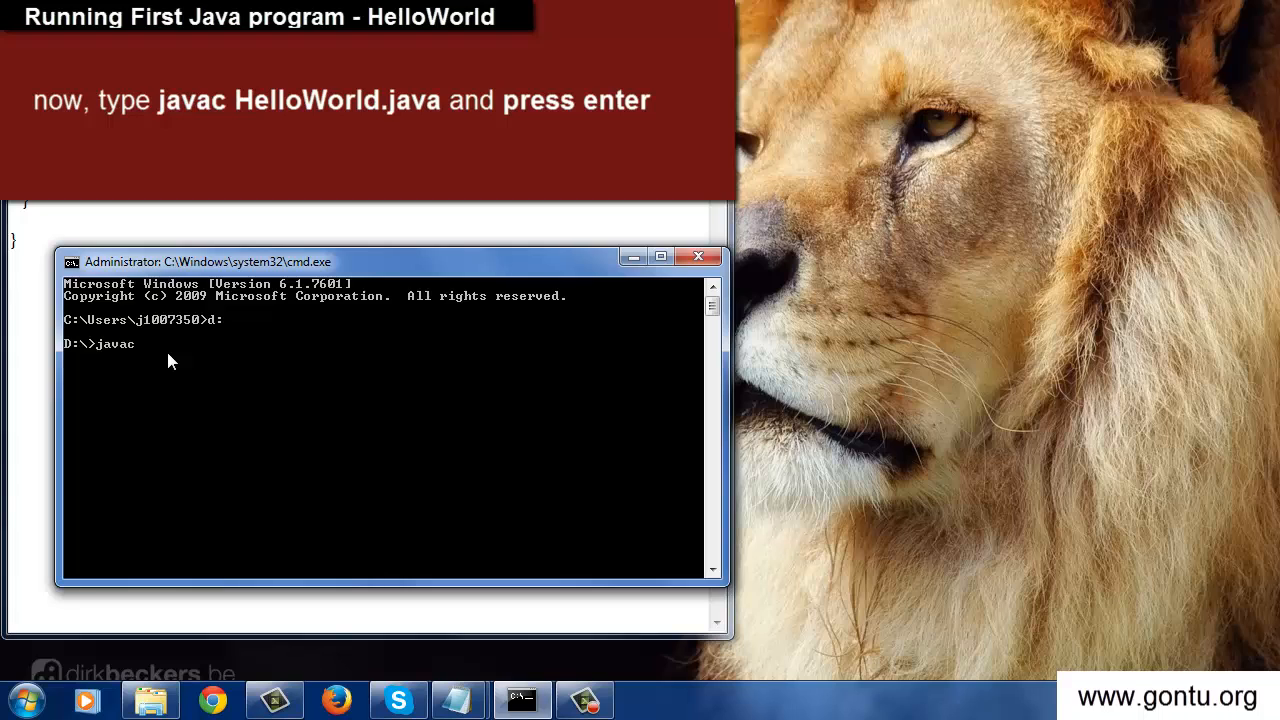
{"action": "type", "text": "Hello"}
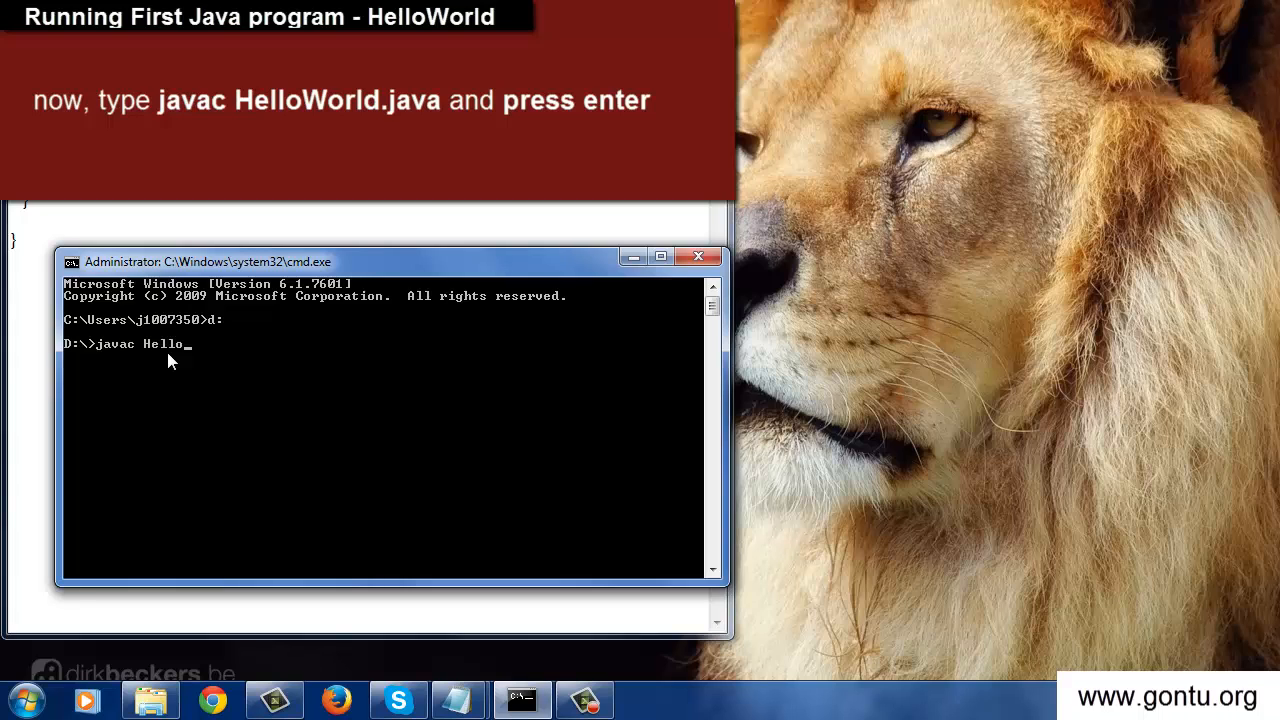
{"action": "type", "text": "World"}
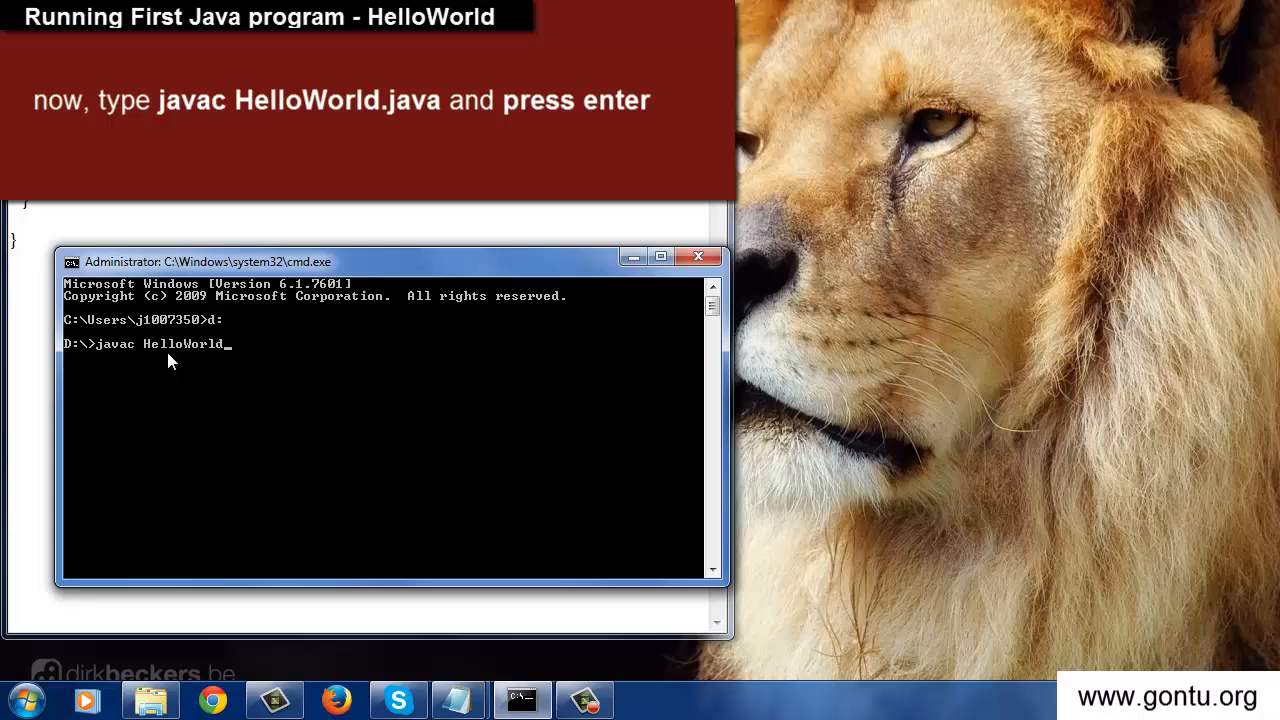
{"action": "type", "text": ".java"}
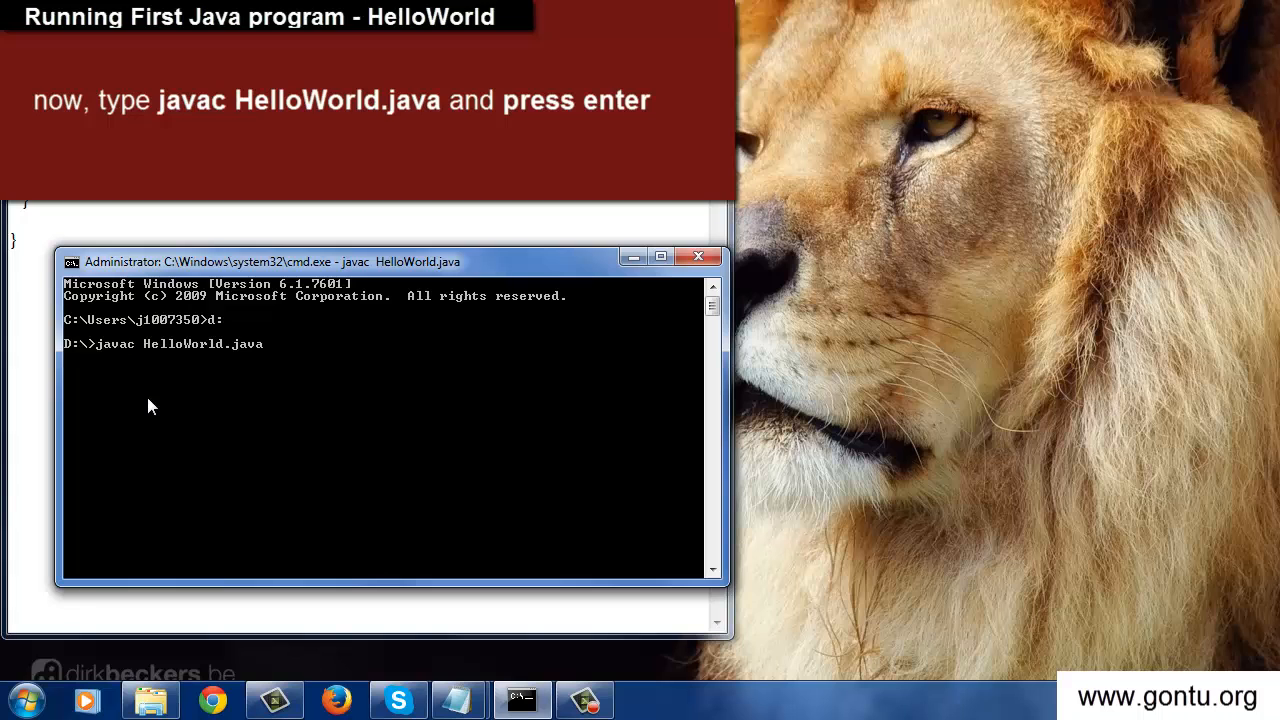
{"action": "key", "text": "enter"}
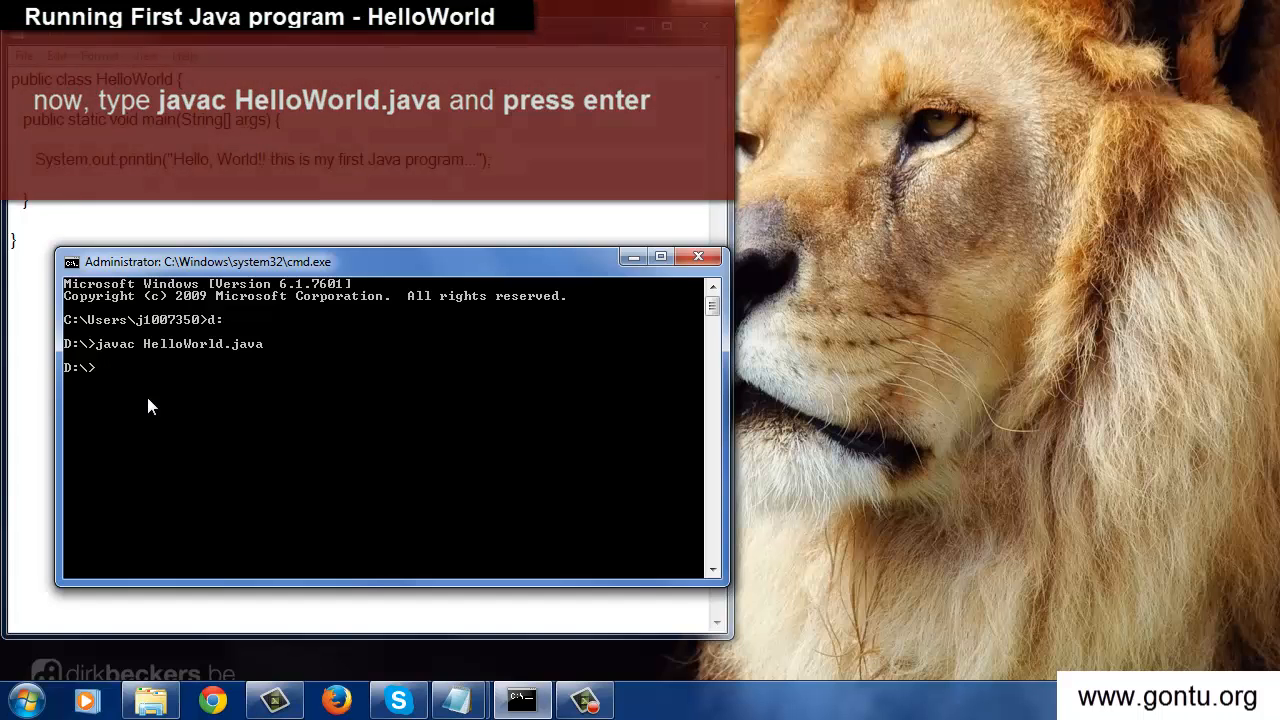
Step: Run 'java HelloWorld' to print the greeting message
{"action": "type", "text": "java"}
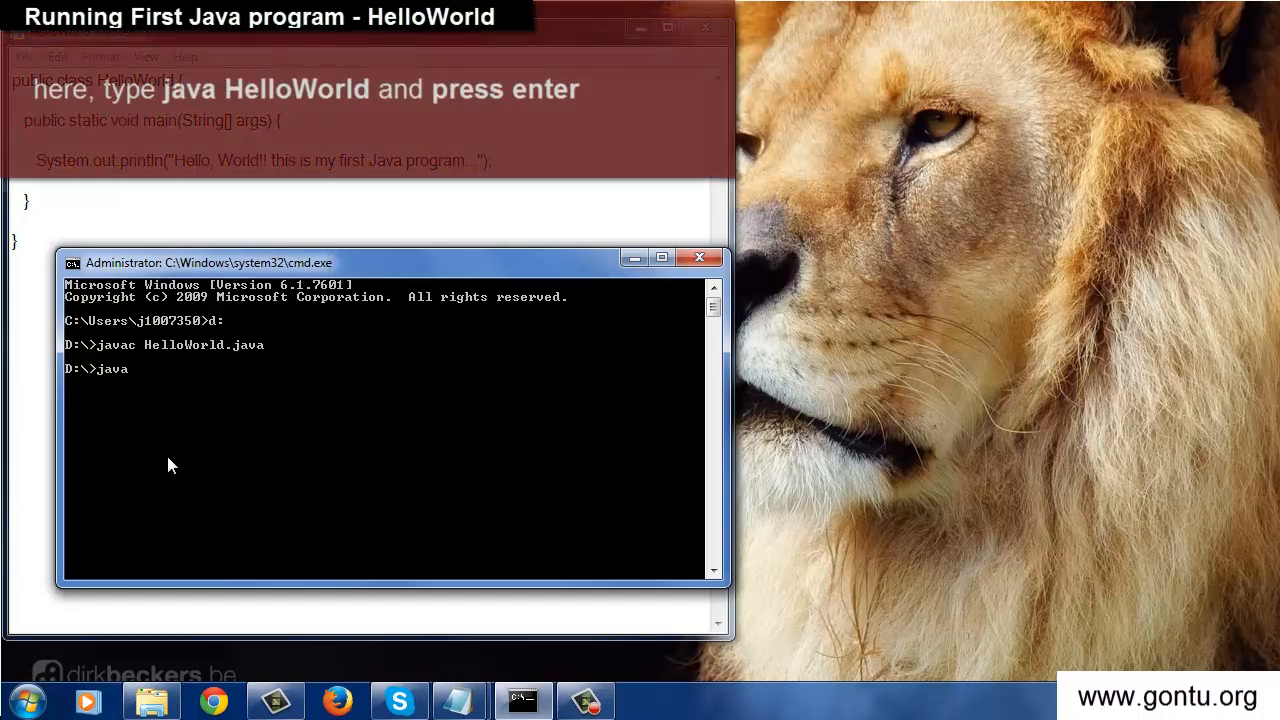
{"action": "type", "text": "Hello"}
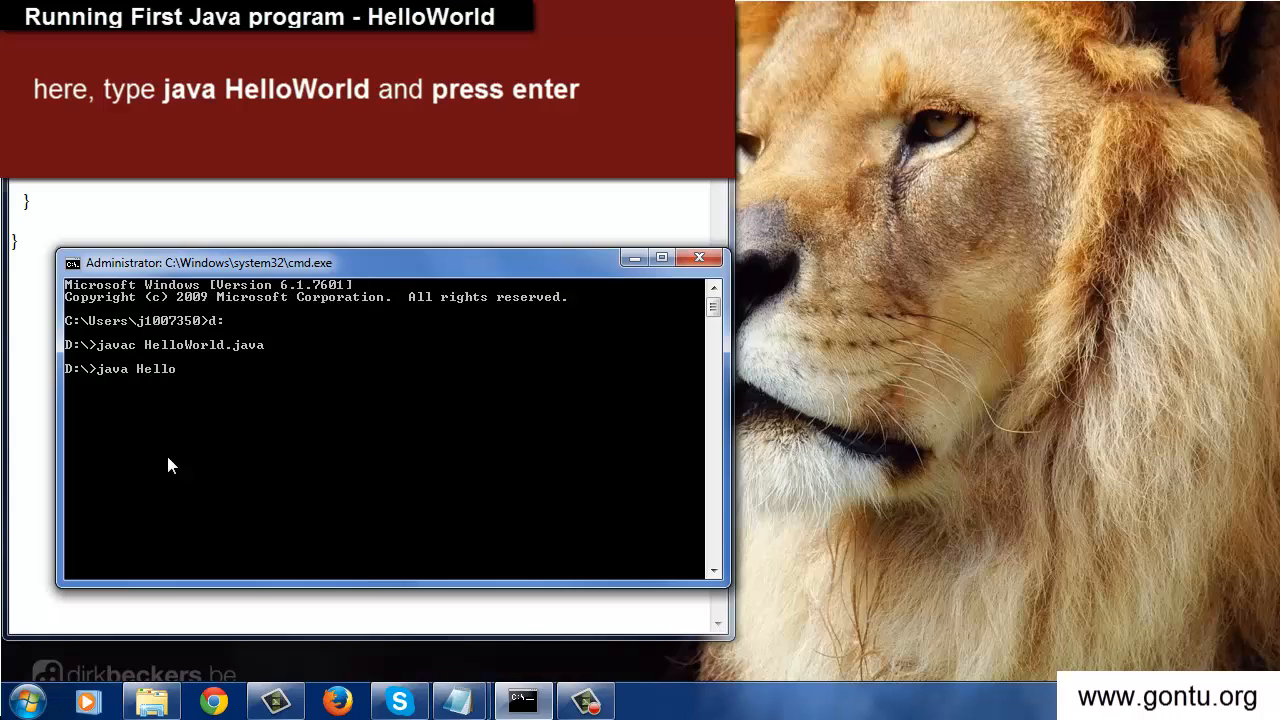
{"action": "type", "text": "World"}
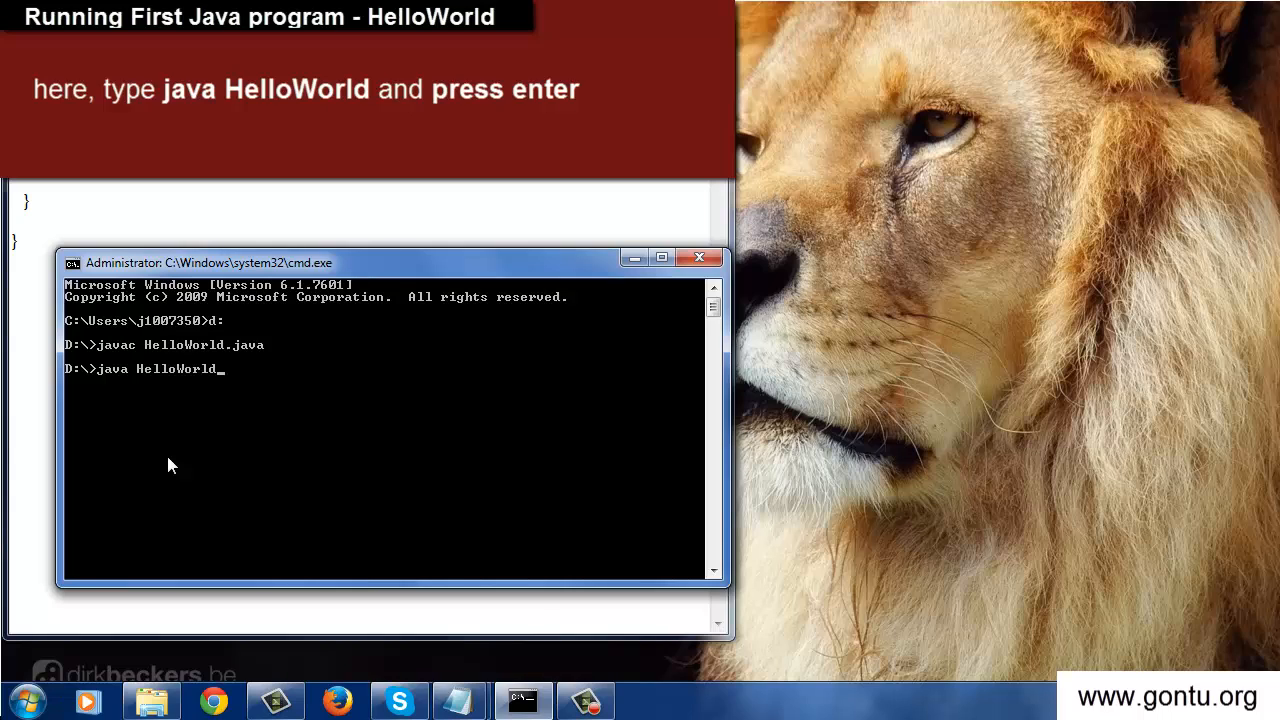
{"action": "key", "text": "enter"}
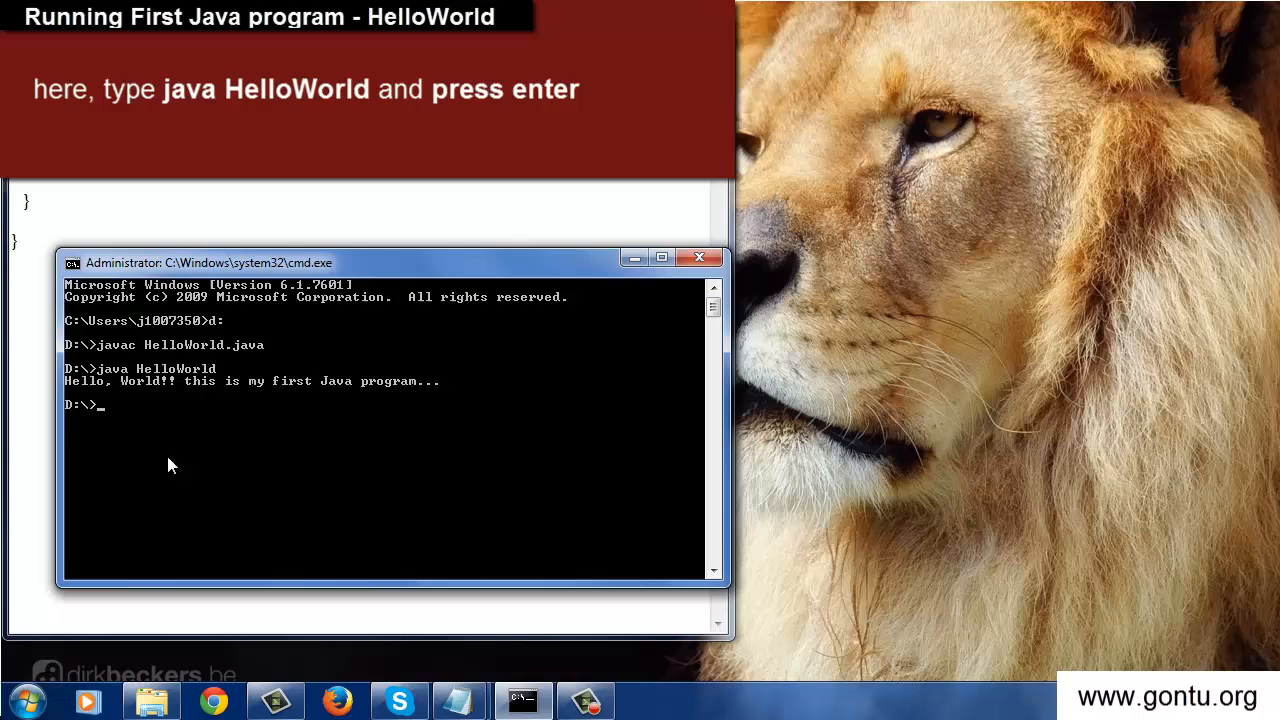